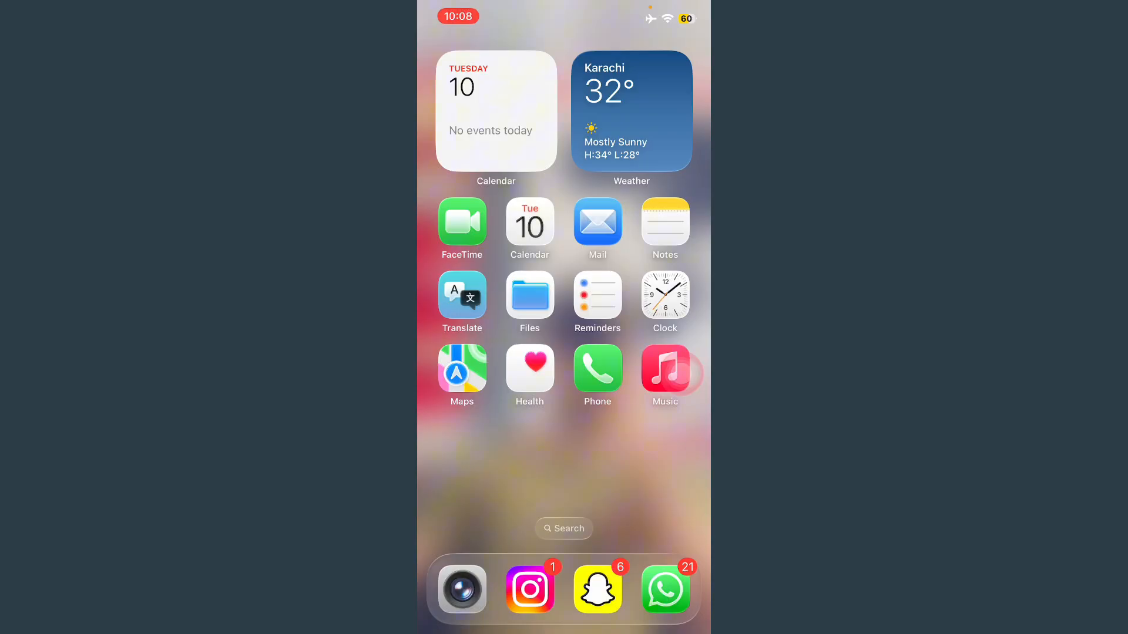
# - Swipe across the Home Screen to reach Settings and view Wi-Fi connected to Hami
pyautogui.hscroll(-3)
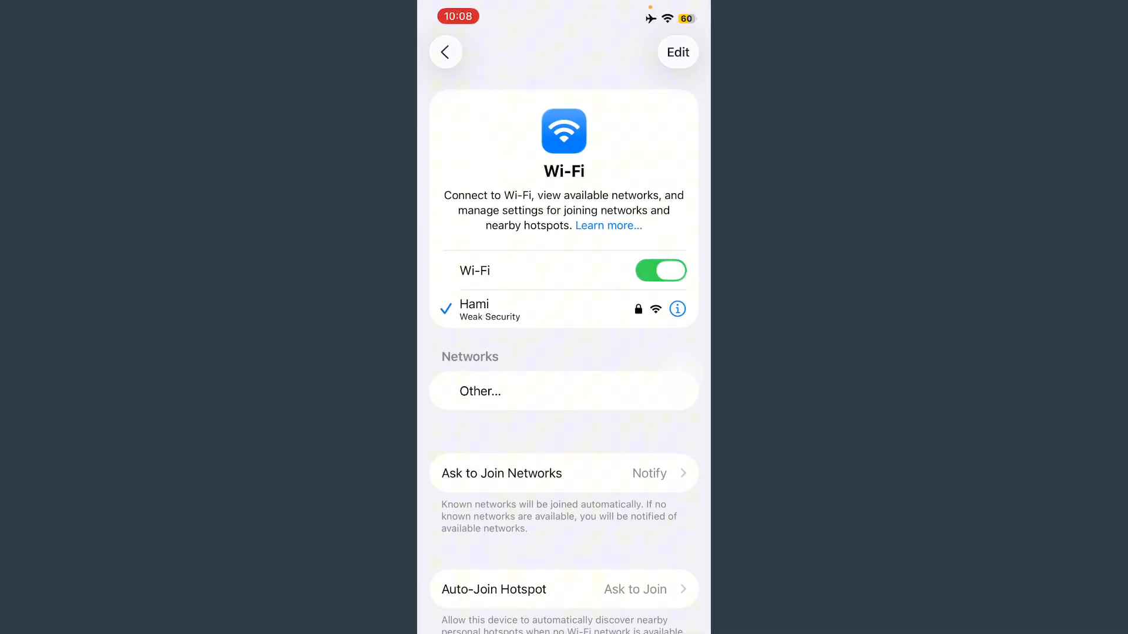
# - Verify Date & Time has Set Automatically on, then return to General
pyautogui.click(445, 52)
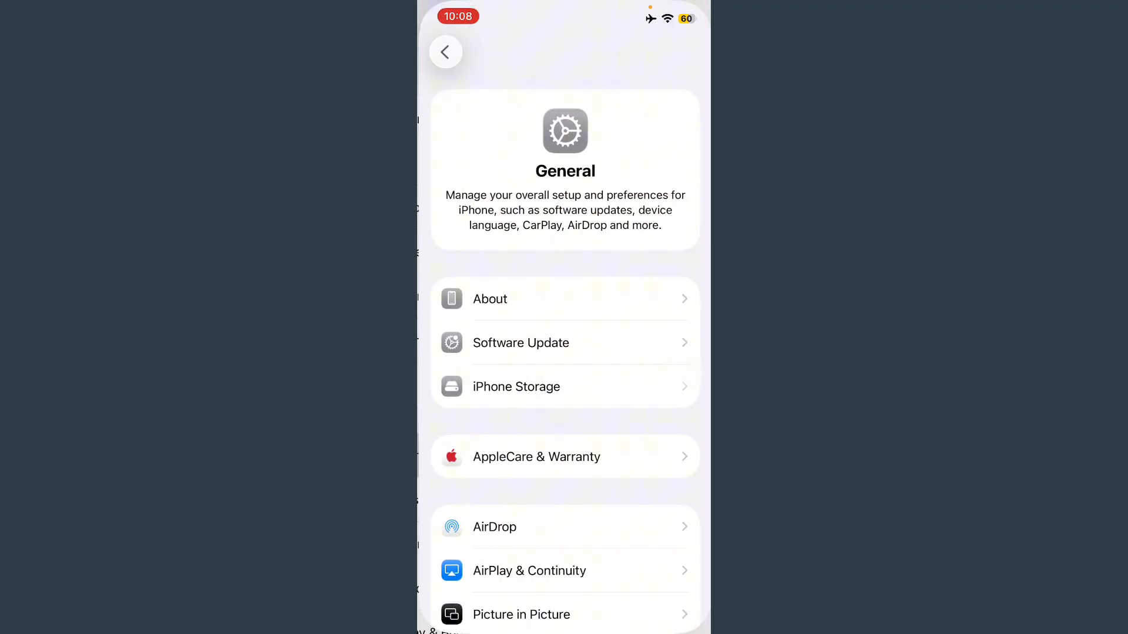
pyautogui.scroll(-3)
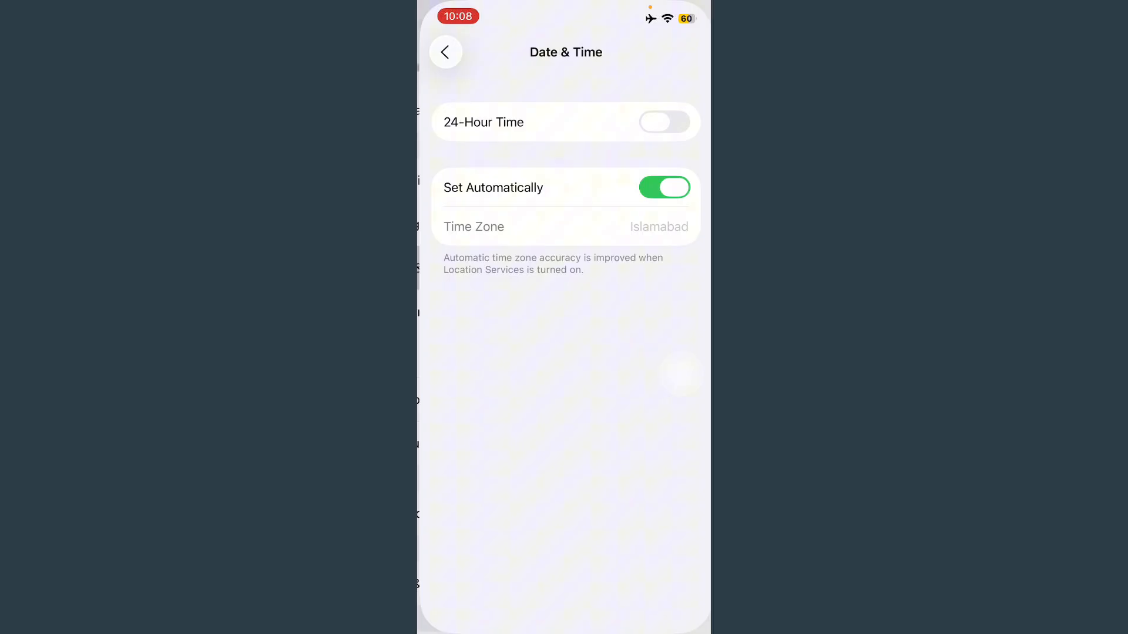
pyautogui.click(446, 52)
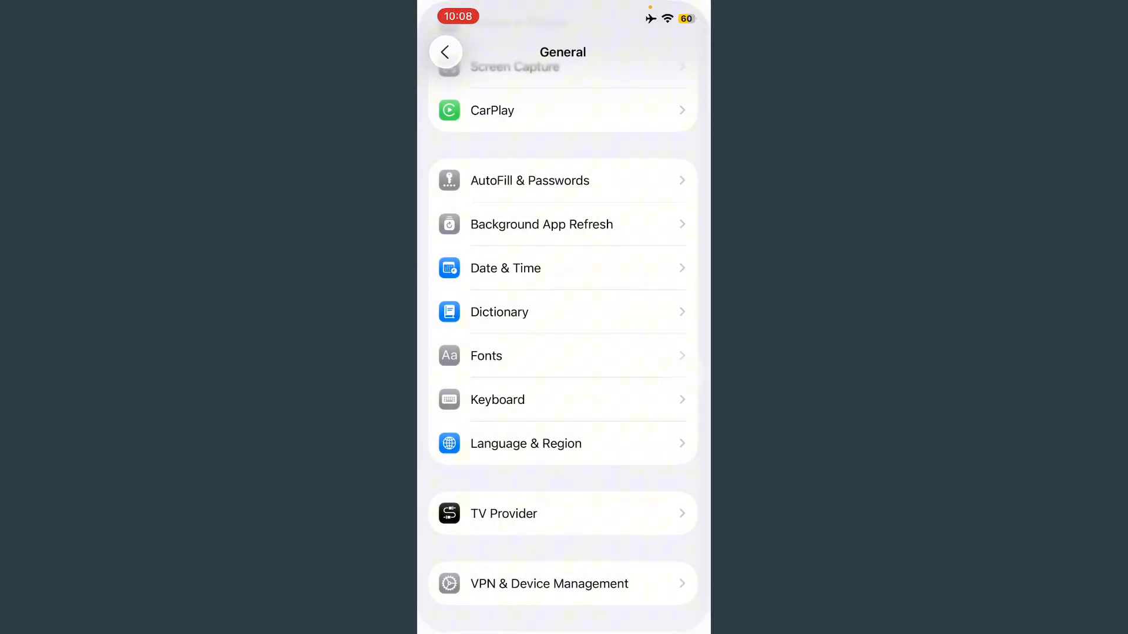
# - Check Screen Time's Content & Privacy Restrictions are off, then go back to Settings
pyautogui.click(445, 51)
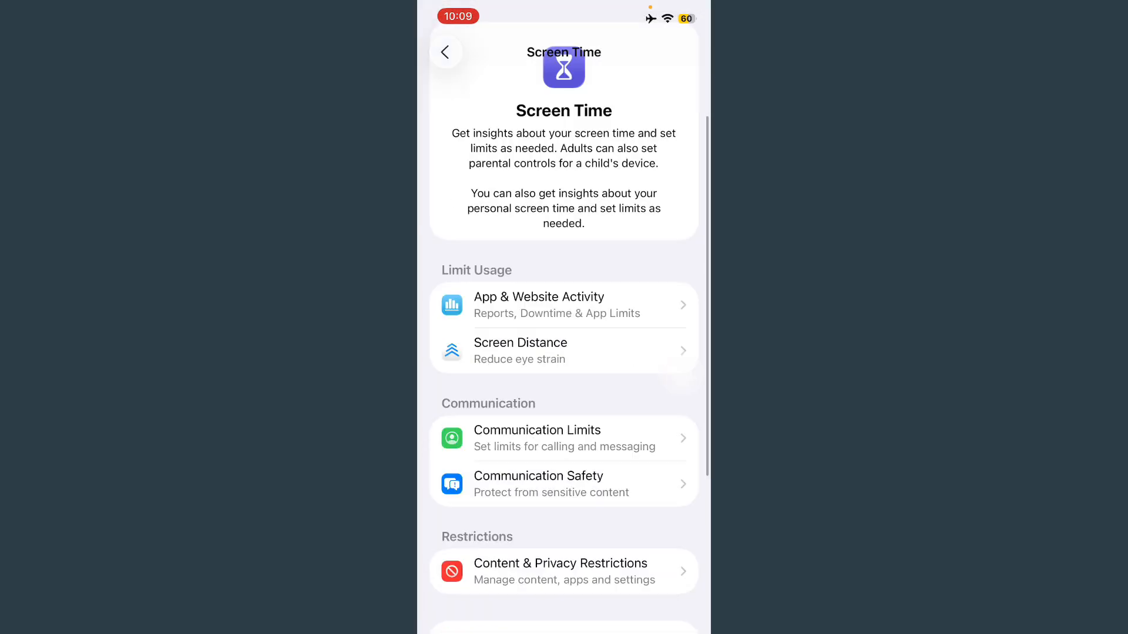
pyautogui.click(563, 571)
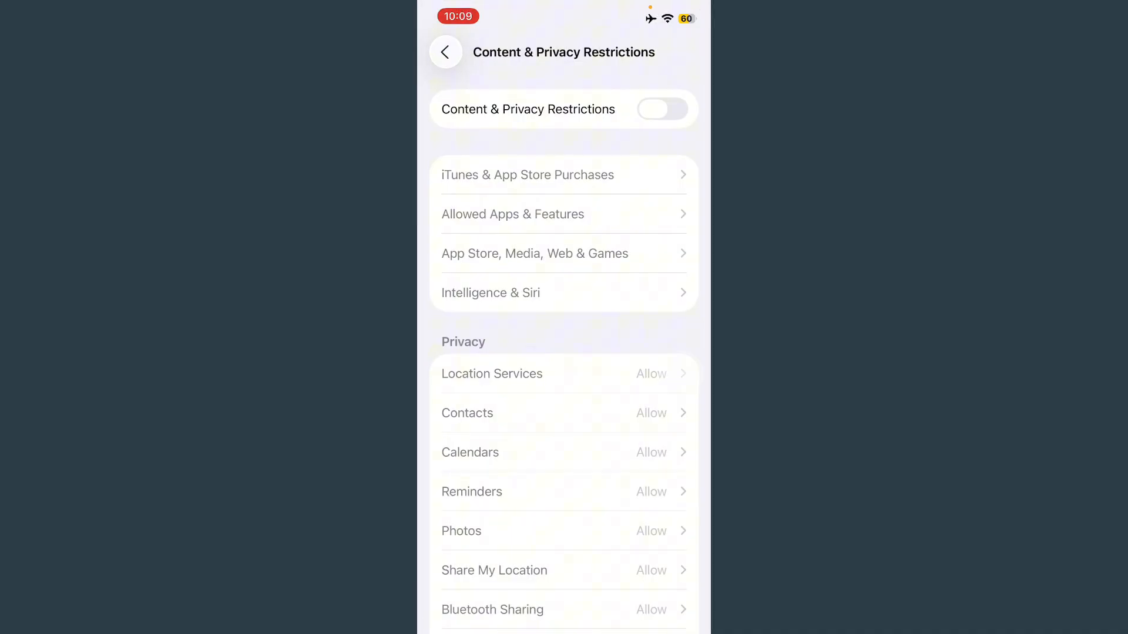
pyautogui.click(445, 51)
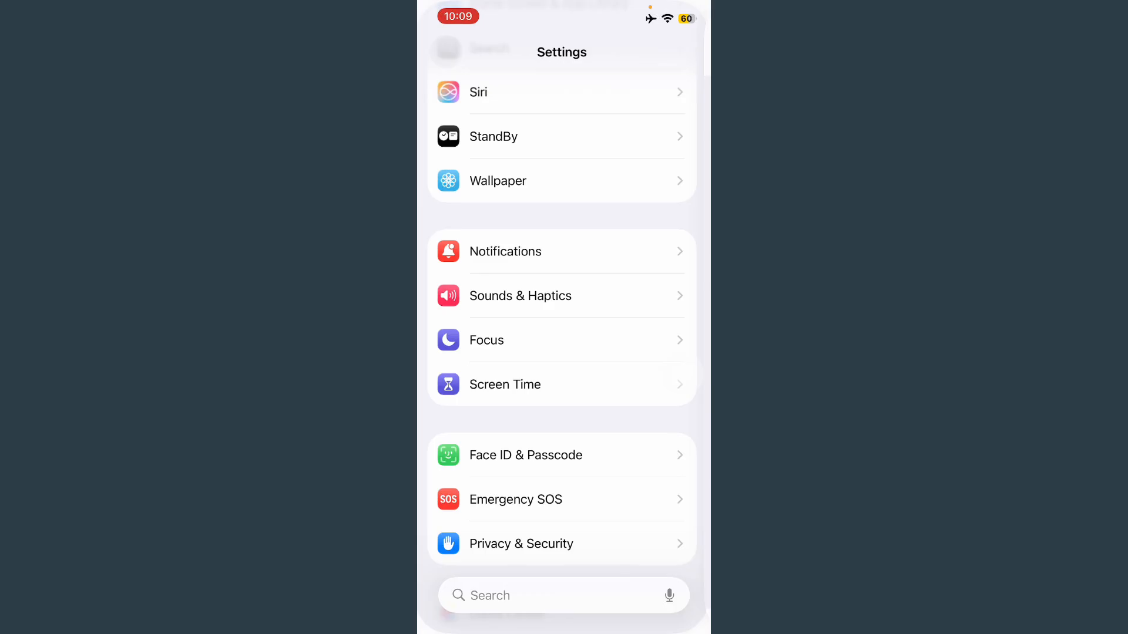
# - Confirm Background App Refresh shows Off in General settings, then exit
pyautogui.scroll(3)
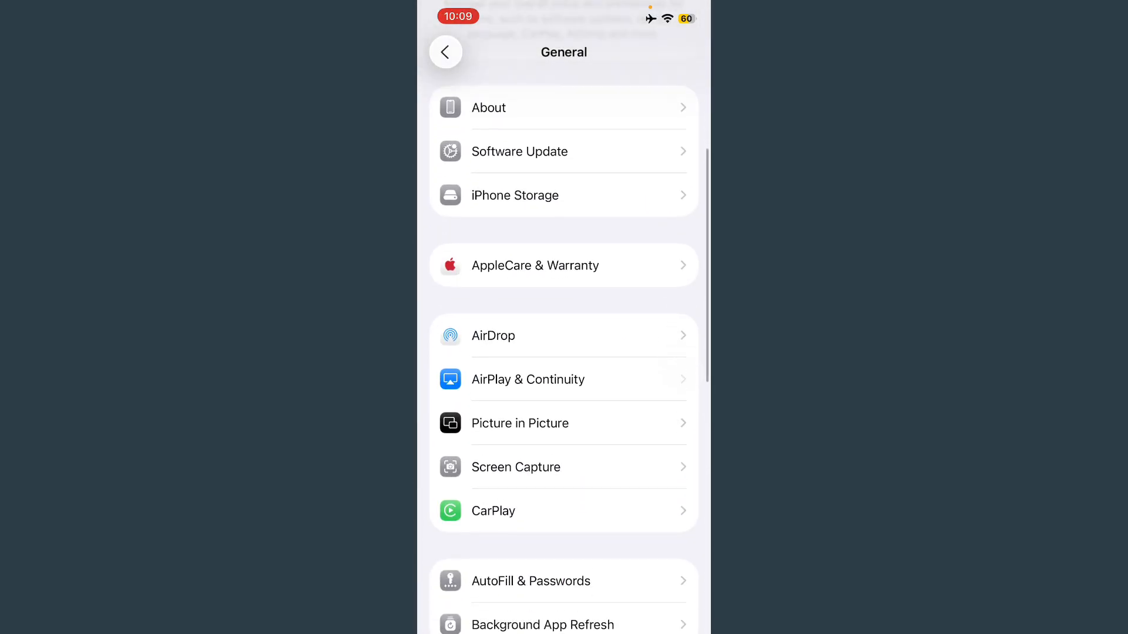
pyautogui.scroll(3)
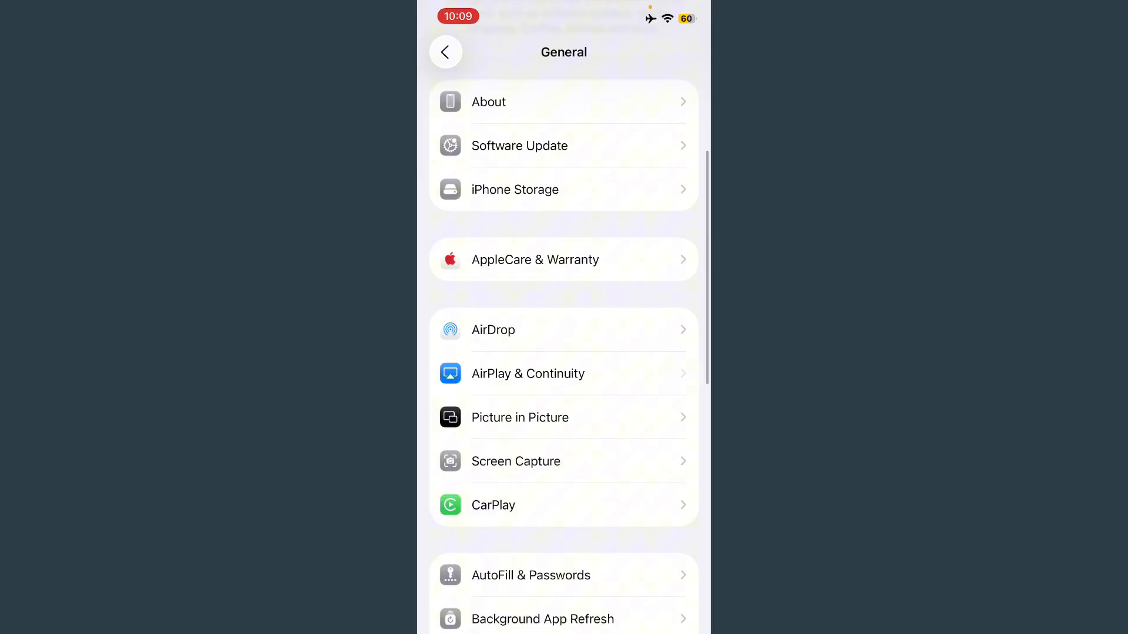
pyautogui.scroll(3)
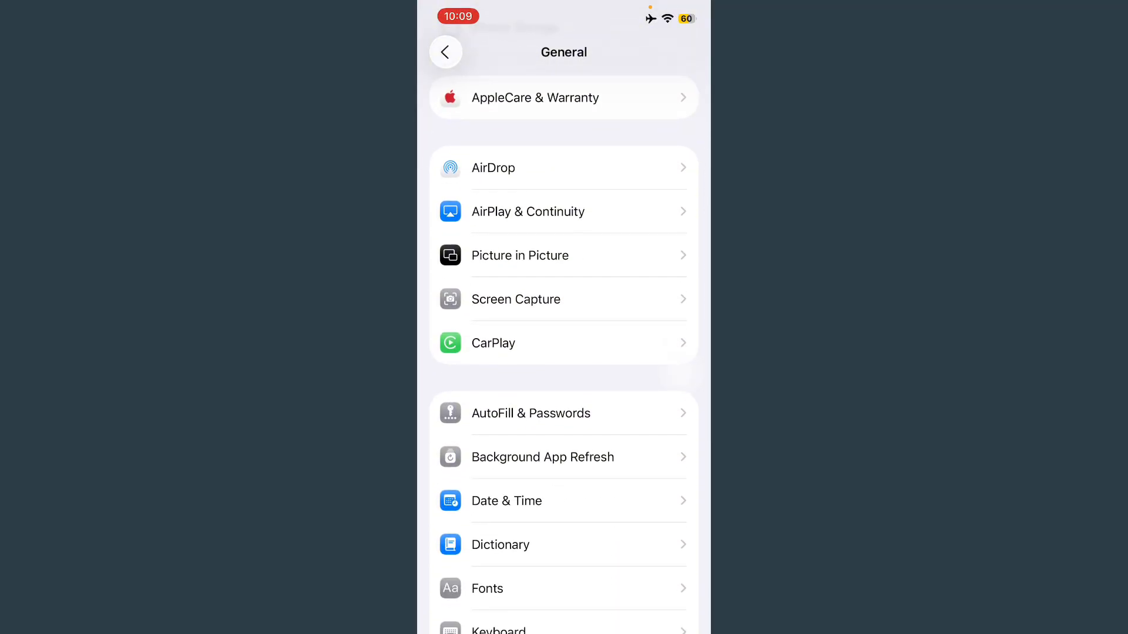
pyautogui.click(541, 457)
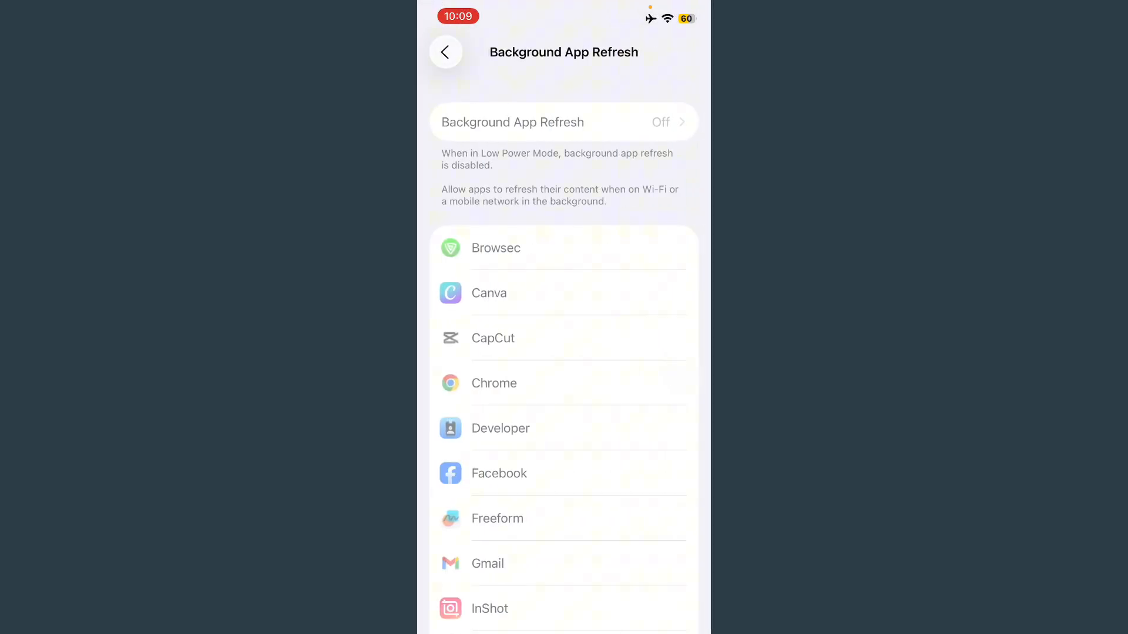
pyautogui.click(445, 52)
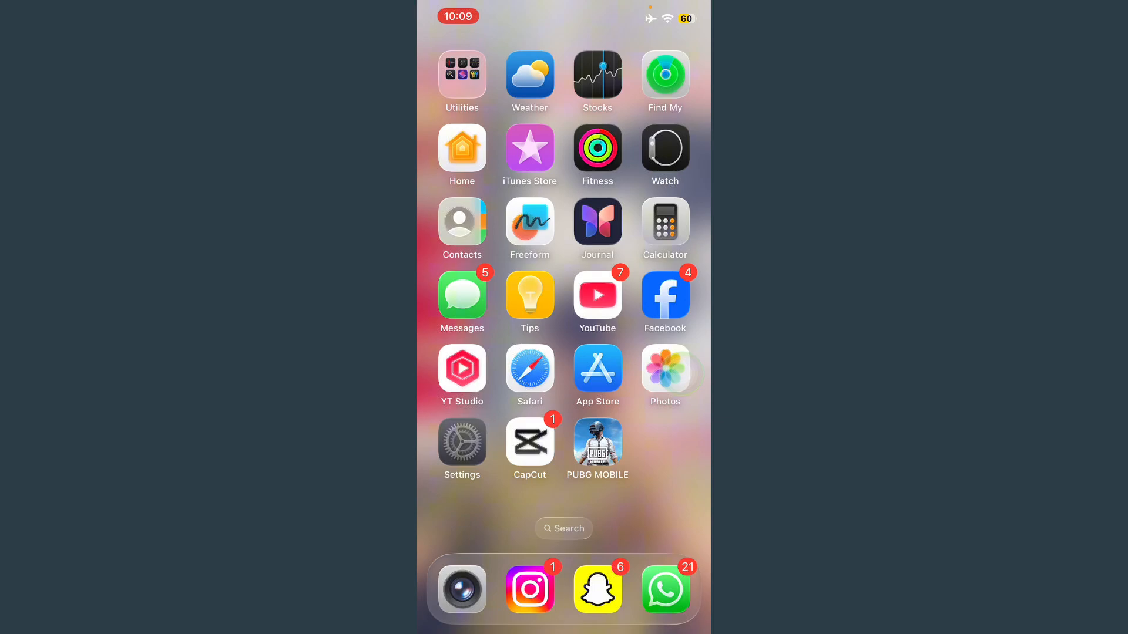
# - Launch Settings and confirm Battery shows Low Power Mode on at 60% charge
pyautogui.click(462, 441)
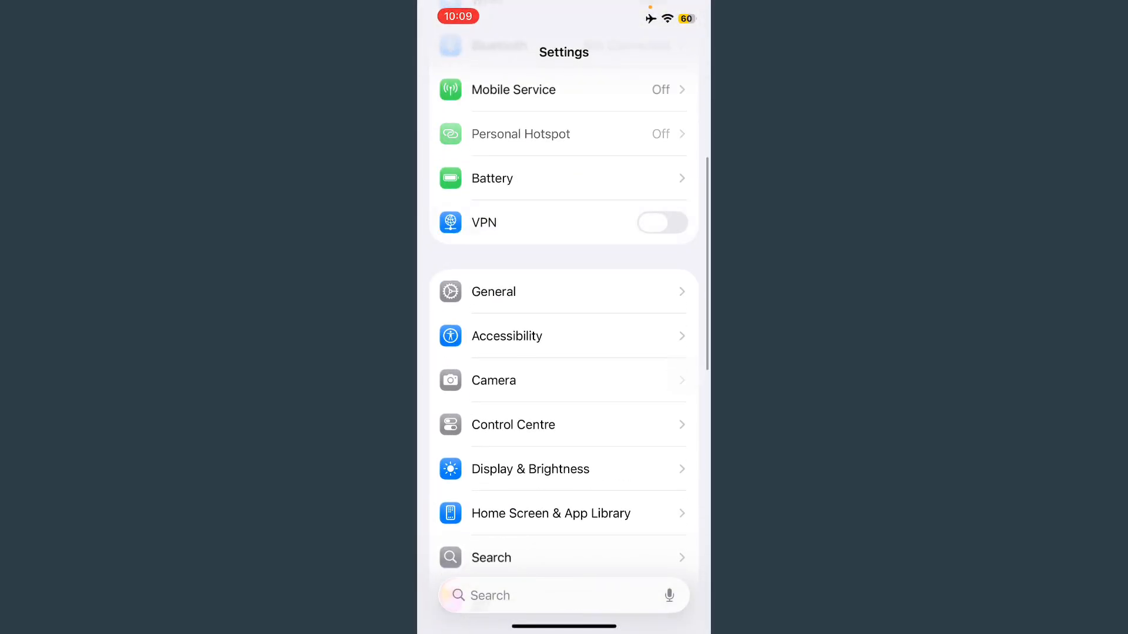
pyautogui.click(563, 177)
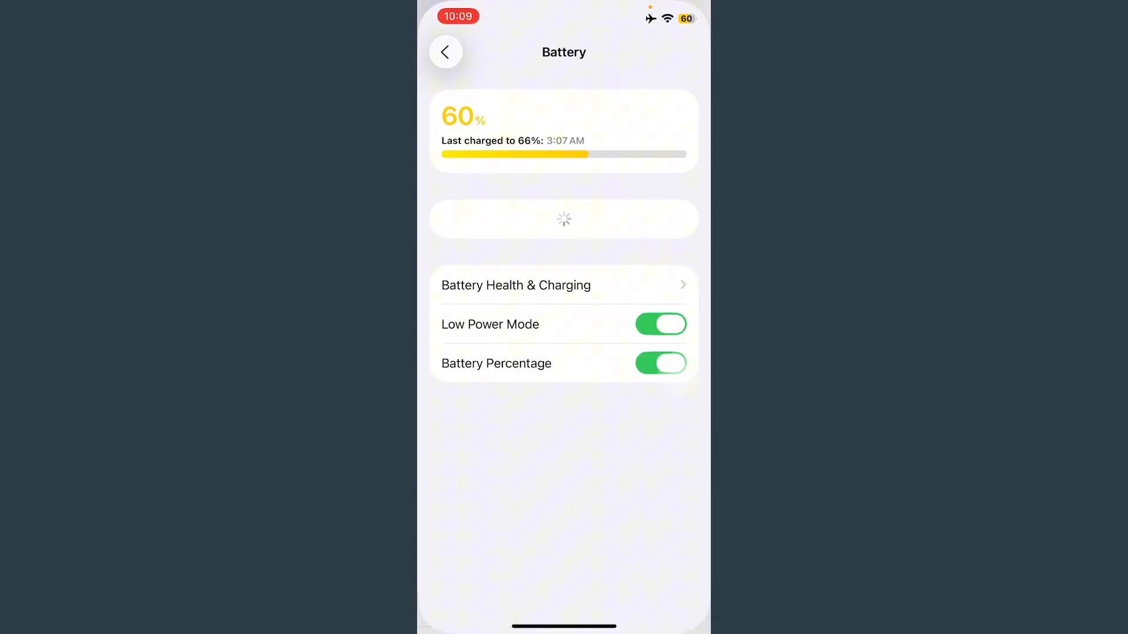